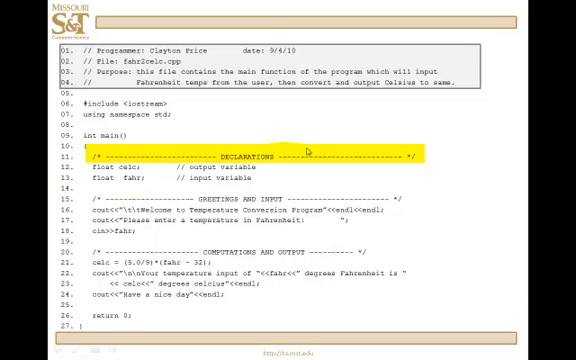
mouse_move(476, 98)
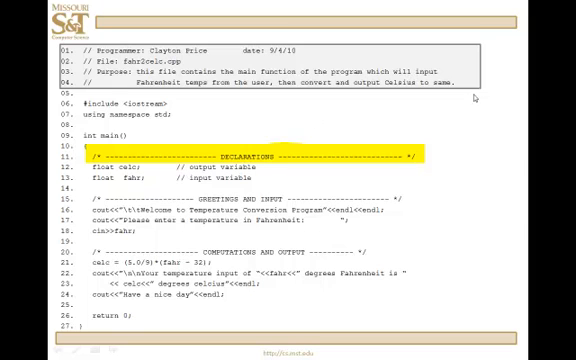
mouse_move(478, 94)
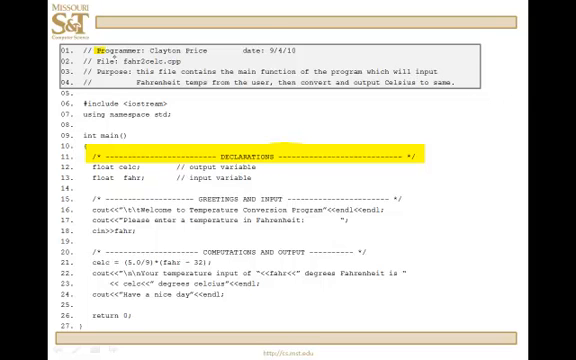
Step: Select the pen/highlighter tool from the annotation toolbar to begin marking header labels
double_click(244, 48)
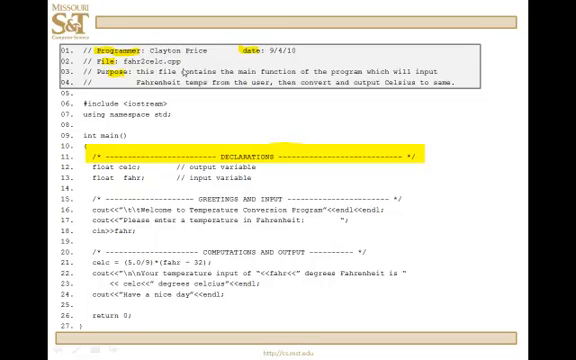
mouse_move(262, 60)
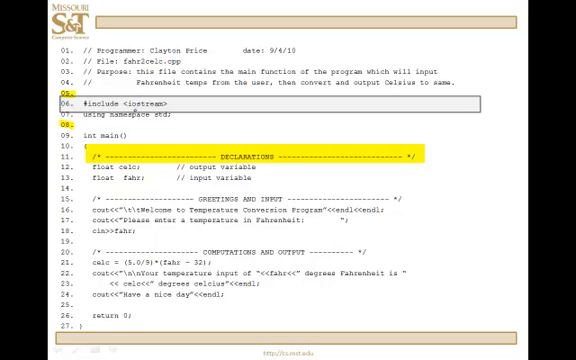
double_click(150, 100)
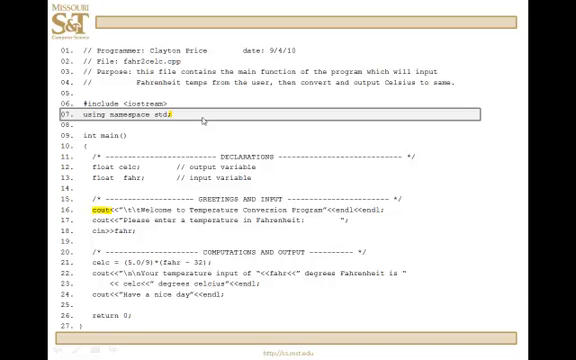
mouse_move(438, 110)
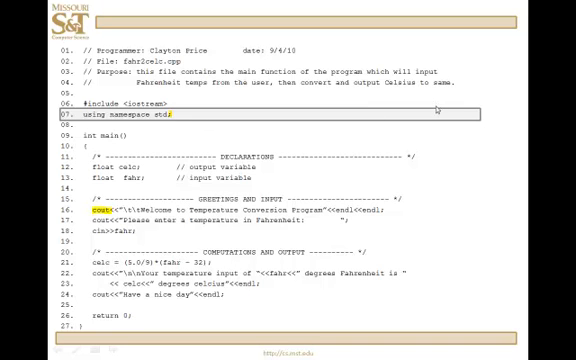
mouse_move(484, 102)
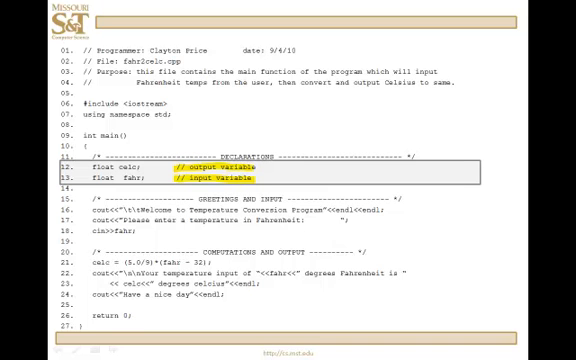
mouse_move(258, 174)
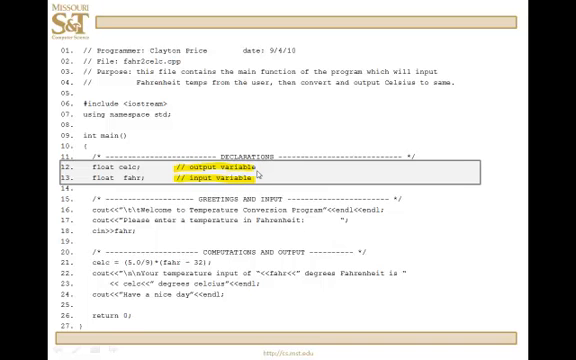